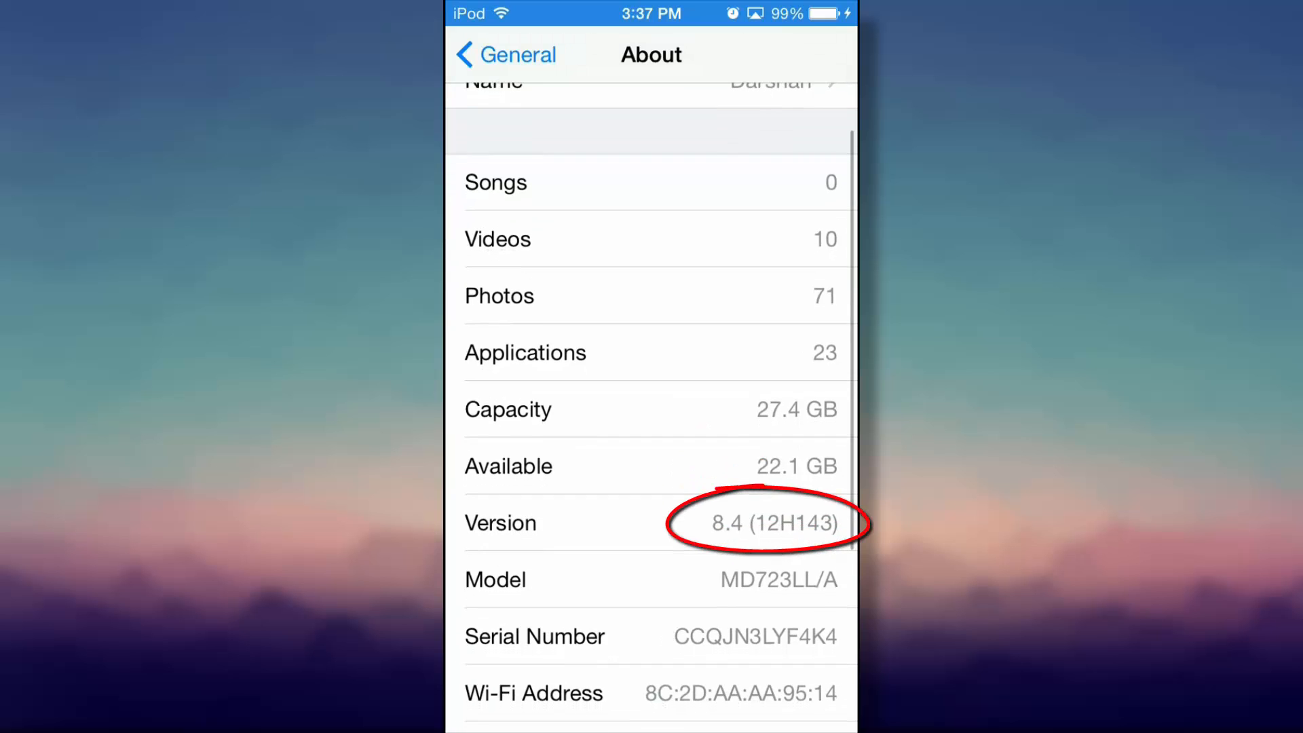
Leave the About page via General and return to the iPod's home screen.
click(505, 54)
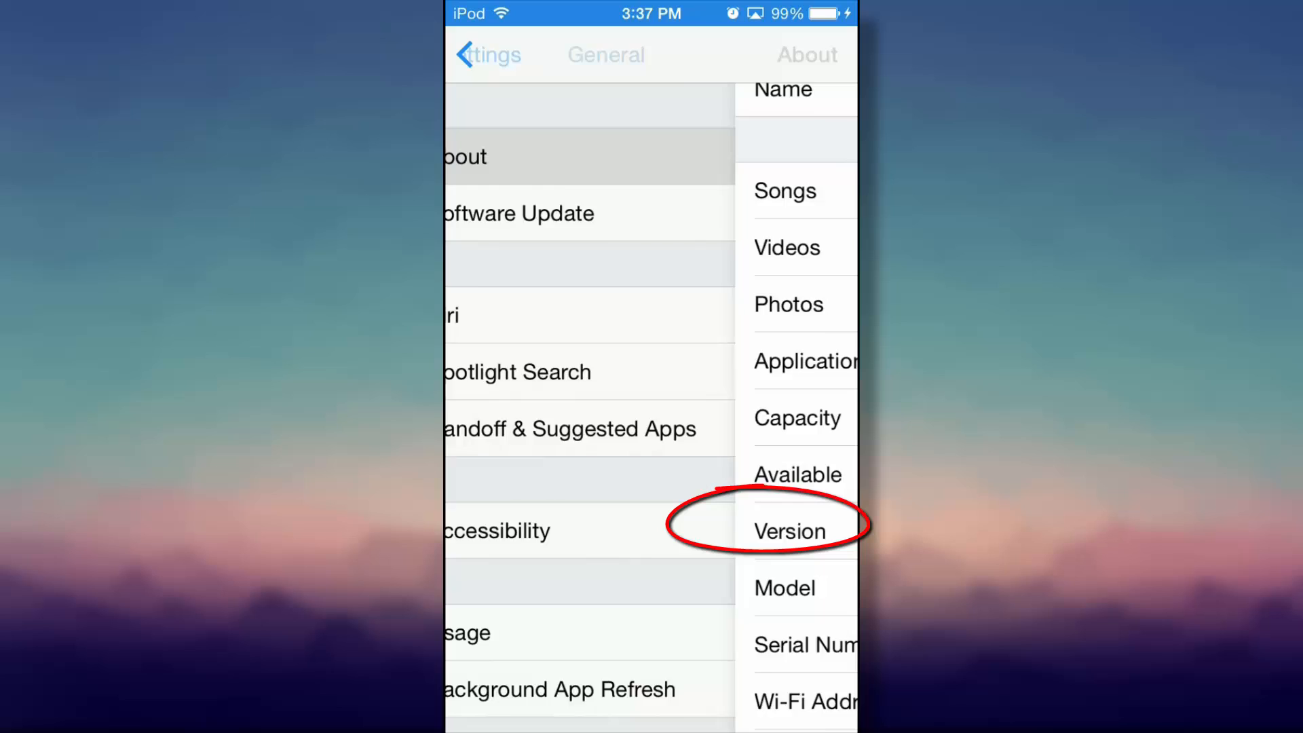
key(home)
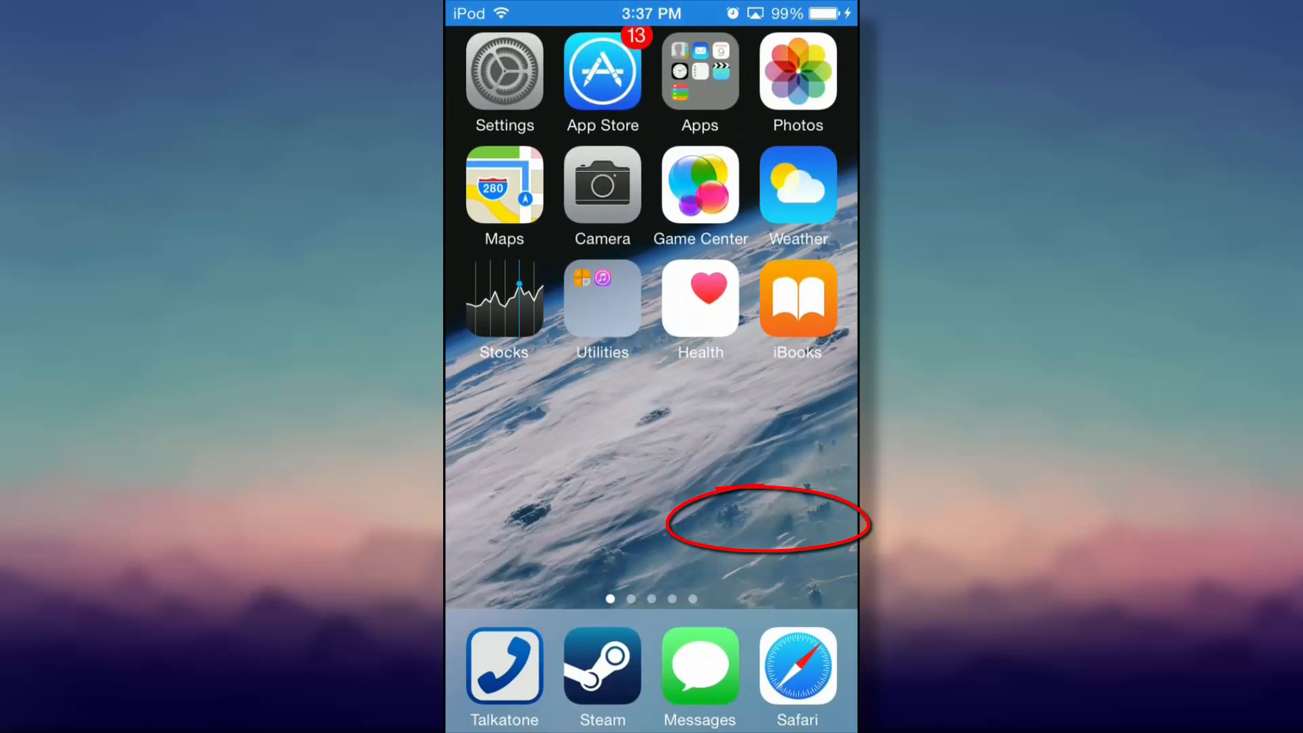
scroll(left, 3)
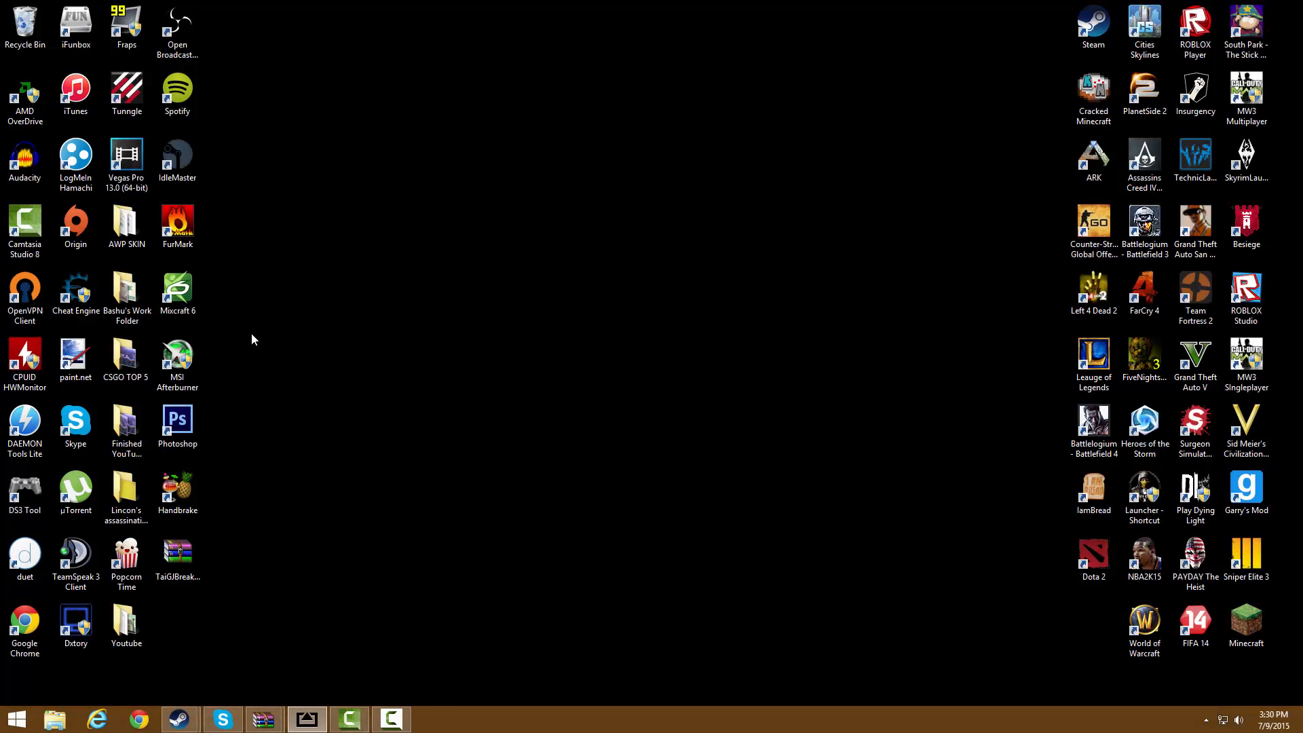
mouse_move(345, 402)
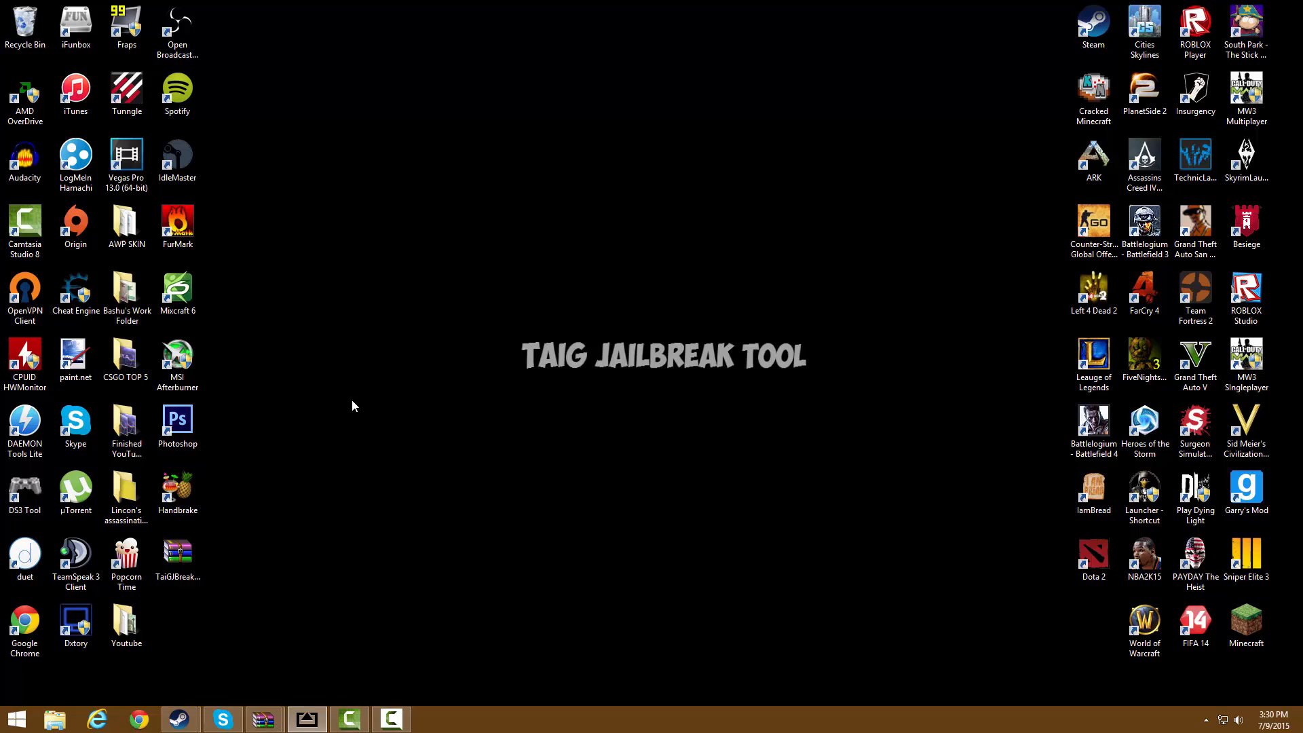
mouse_move(337, 243)
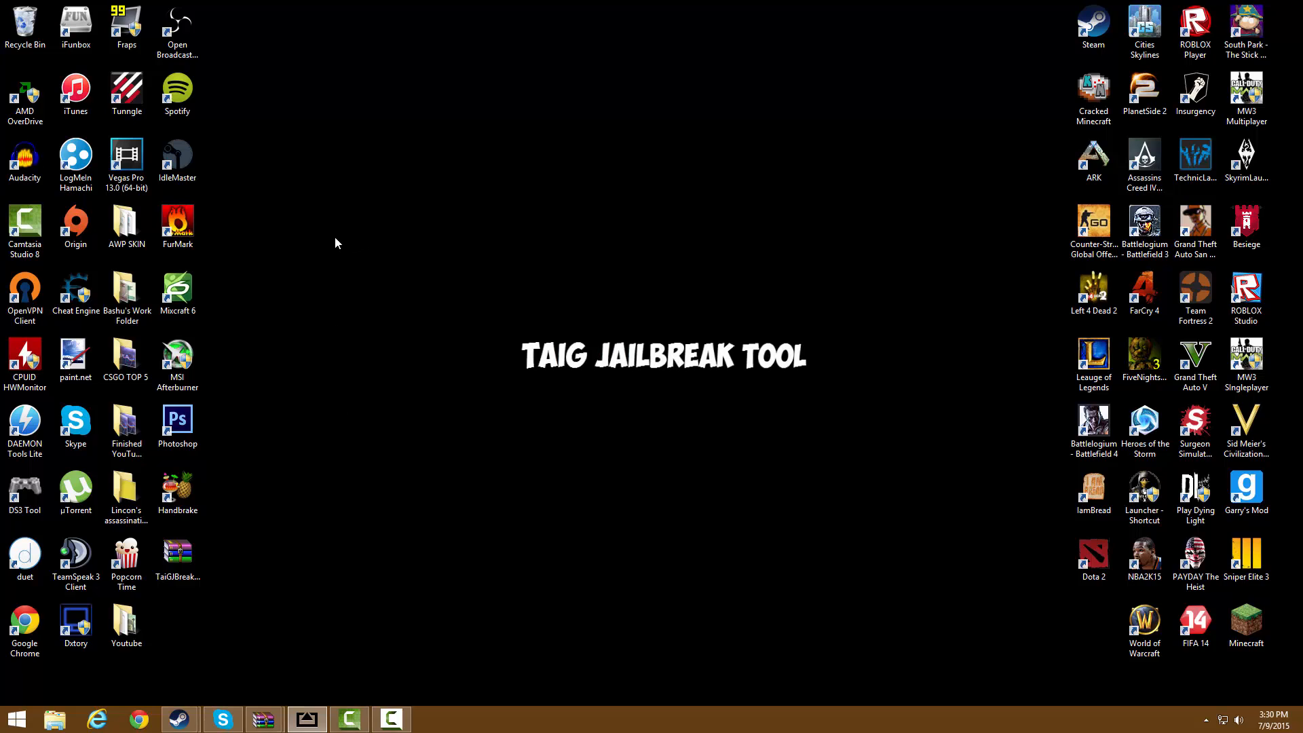
mouse_move(172, 623)
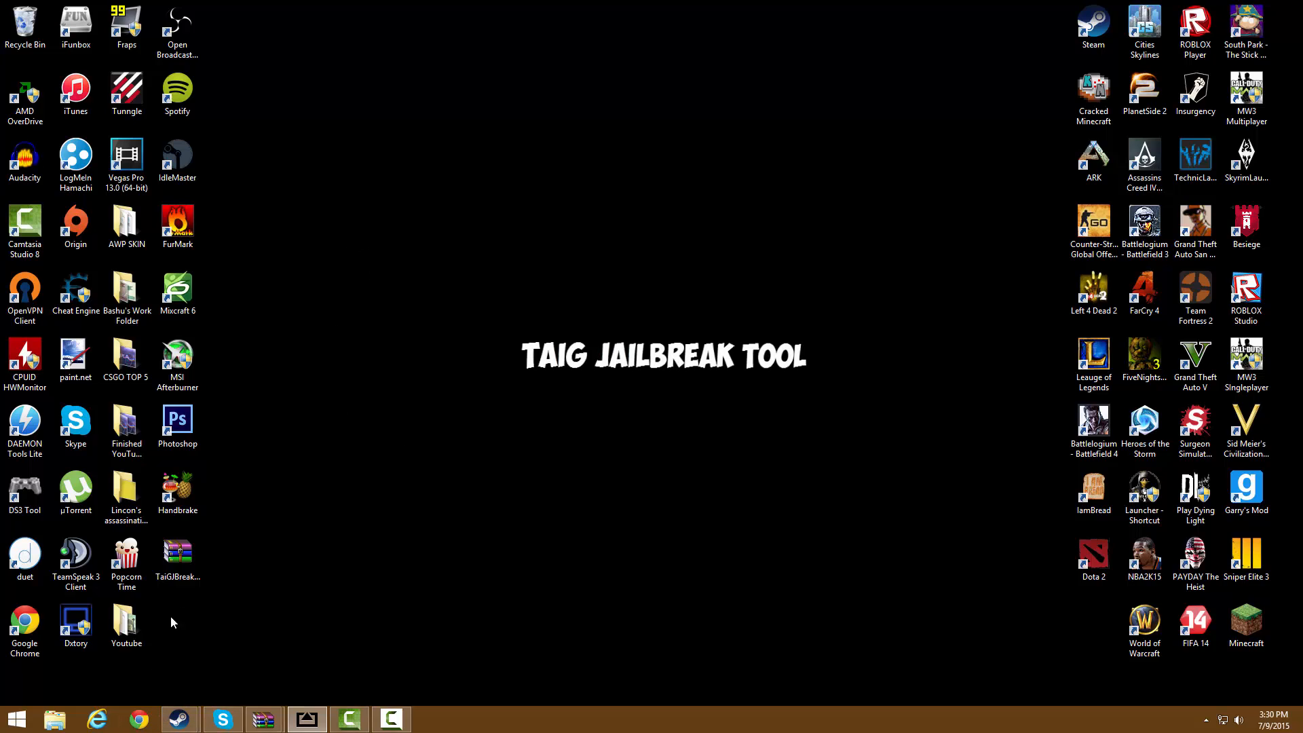
Launch the TaiG application from TaiGJBreak_EN_2200.zip in WinRAR and allow it to run.
click(177, 553)
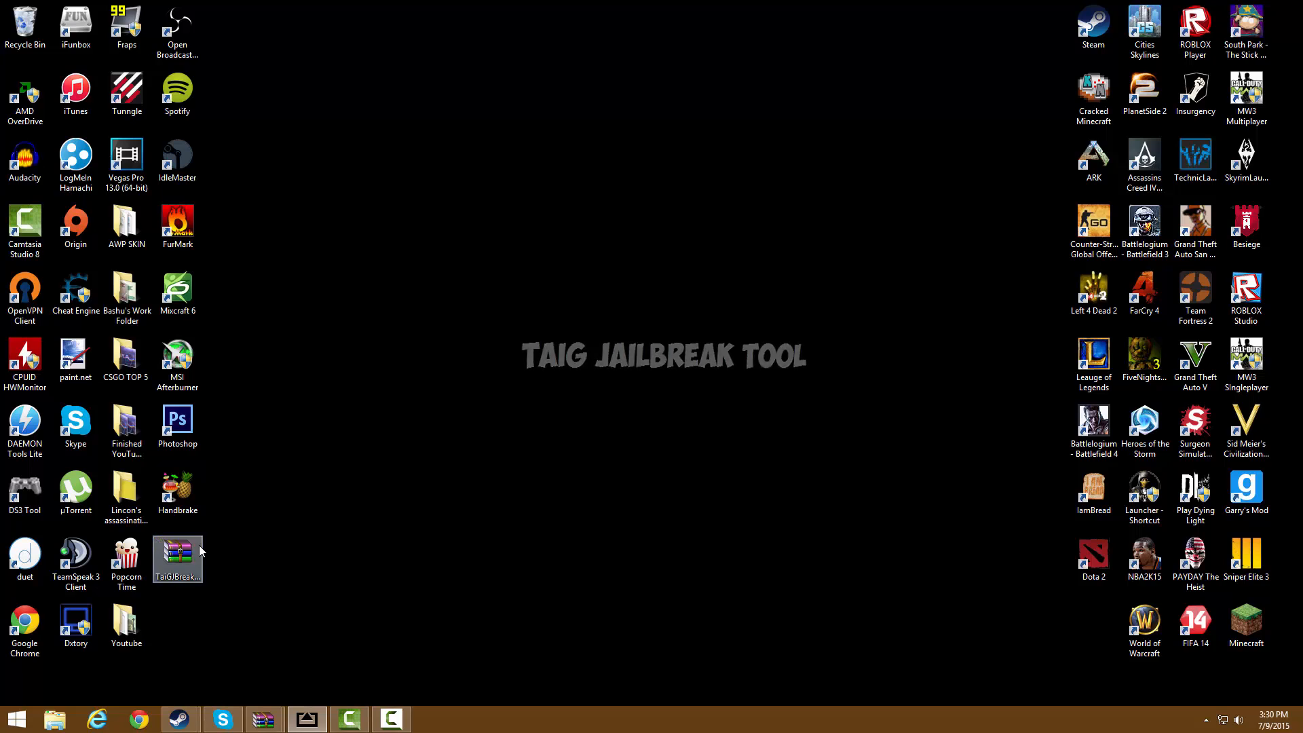
double_click(177, 554)
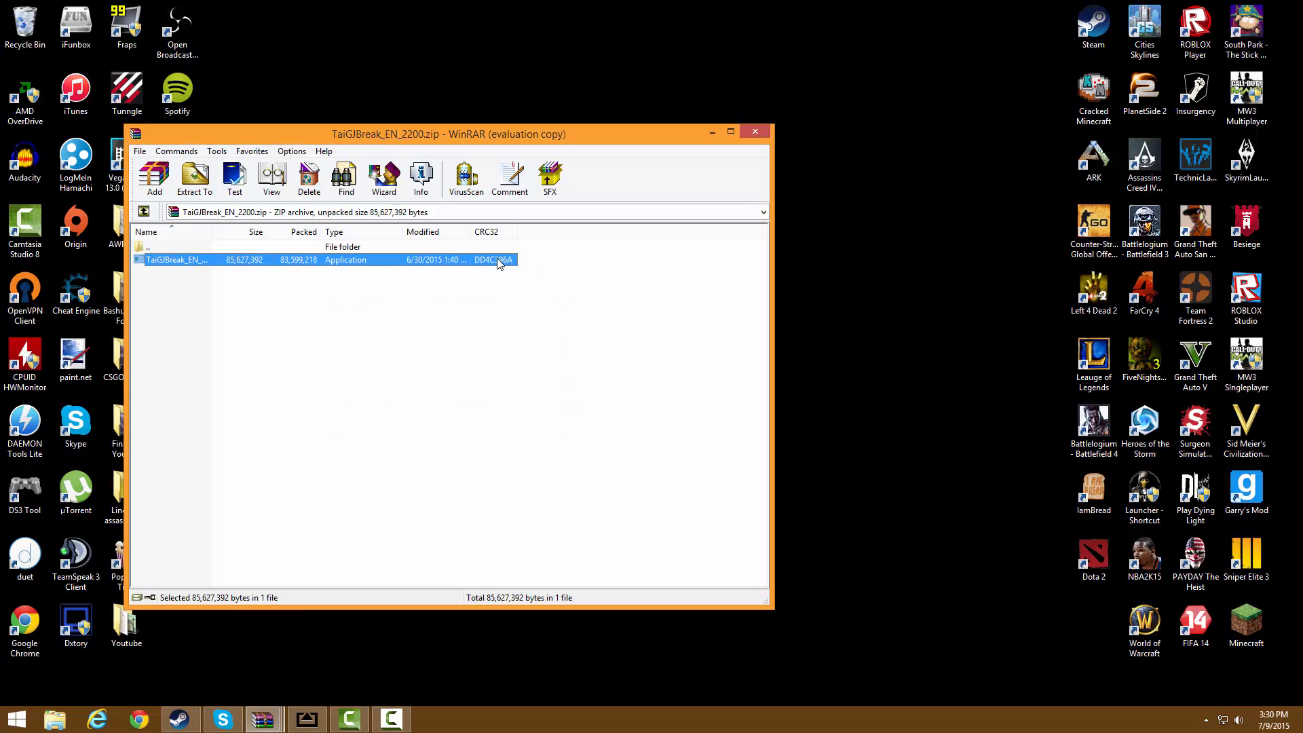
click(194, 179)
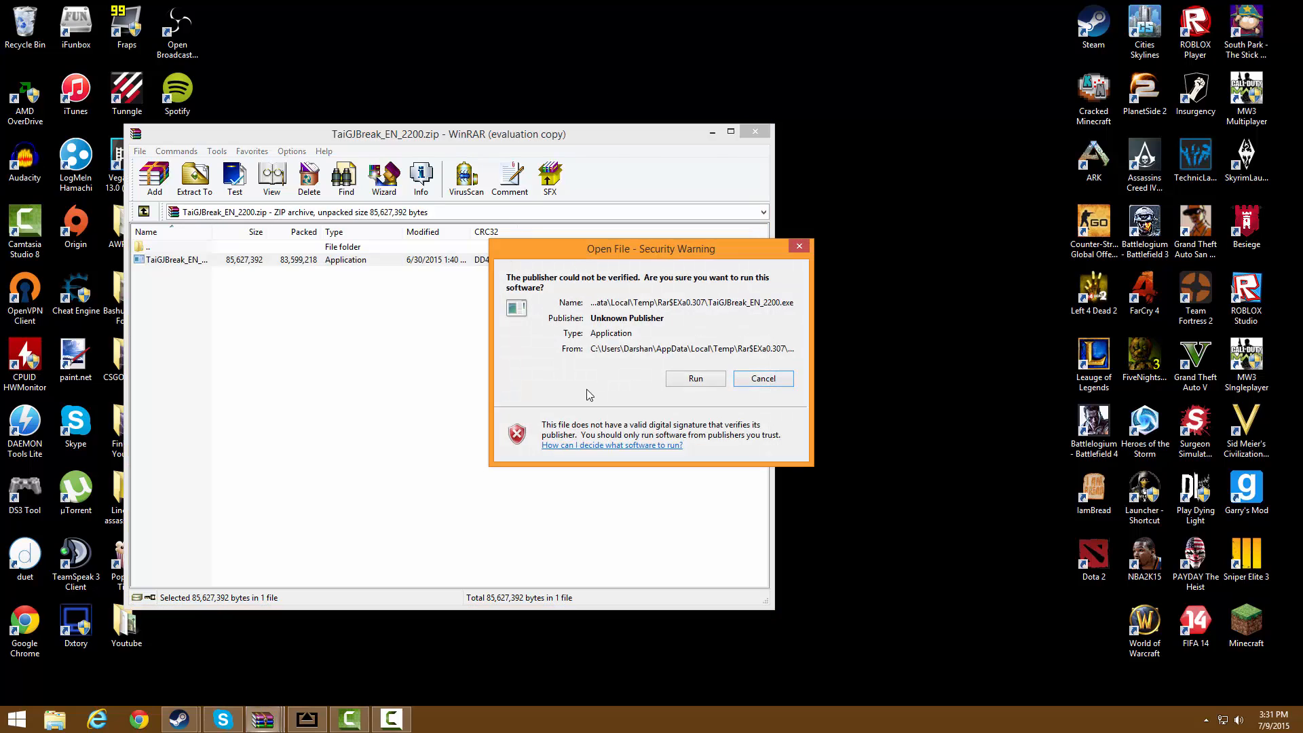
click(695, 378)
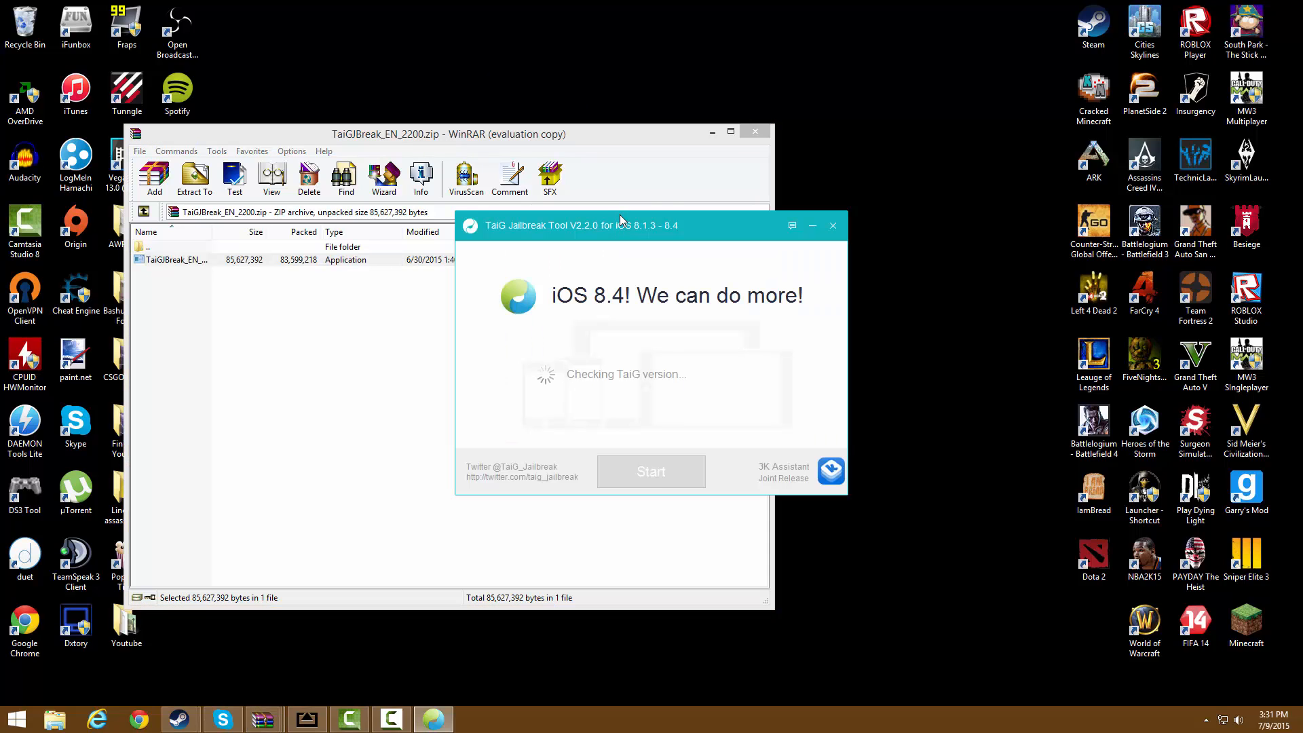
Shift the TaiG window left while its version check runs.
drag(619, 220, 516, 220)
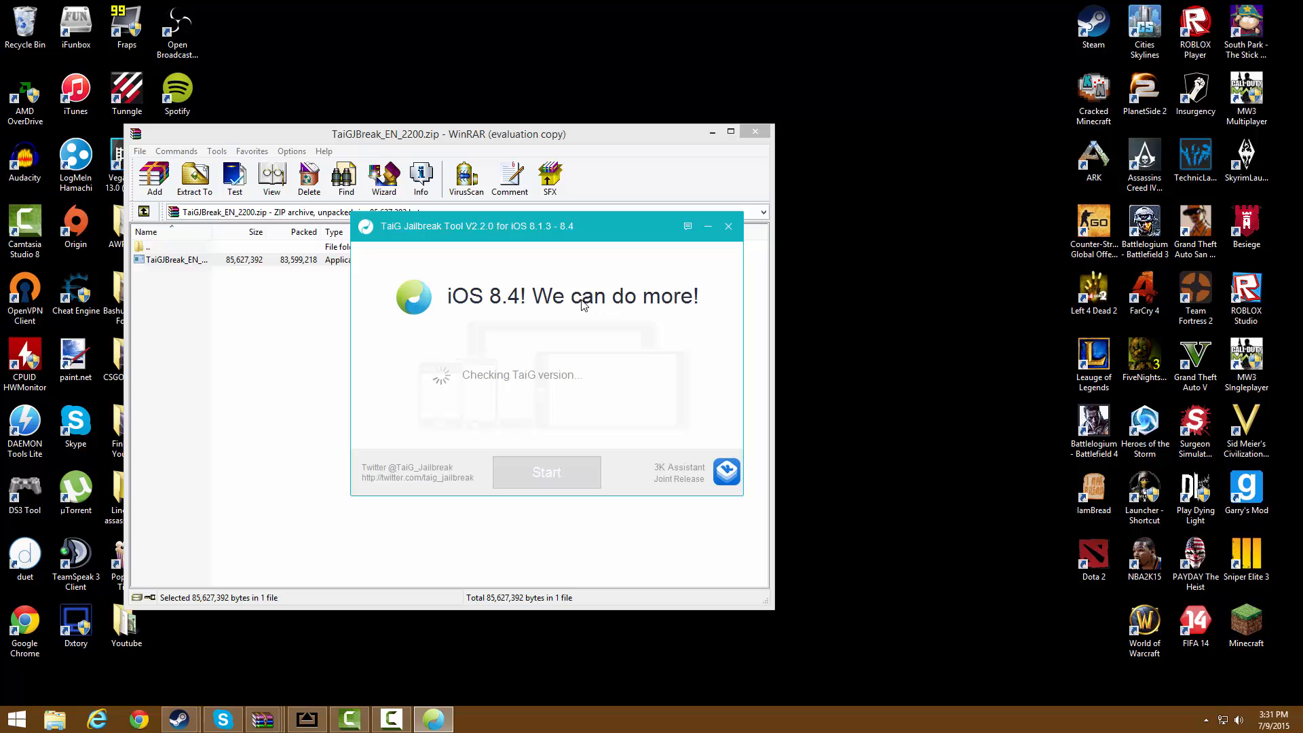
mouse_move(536, 384)
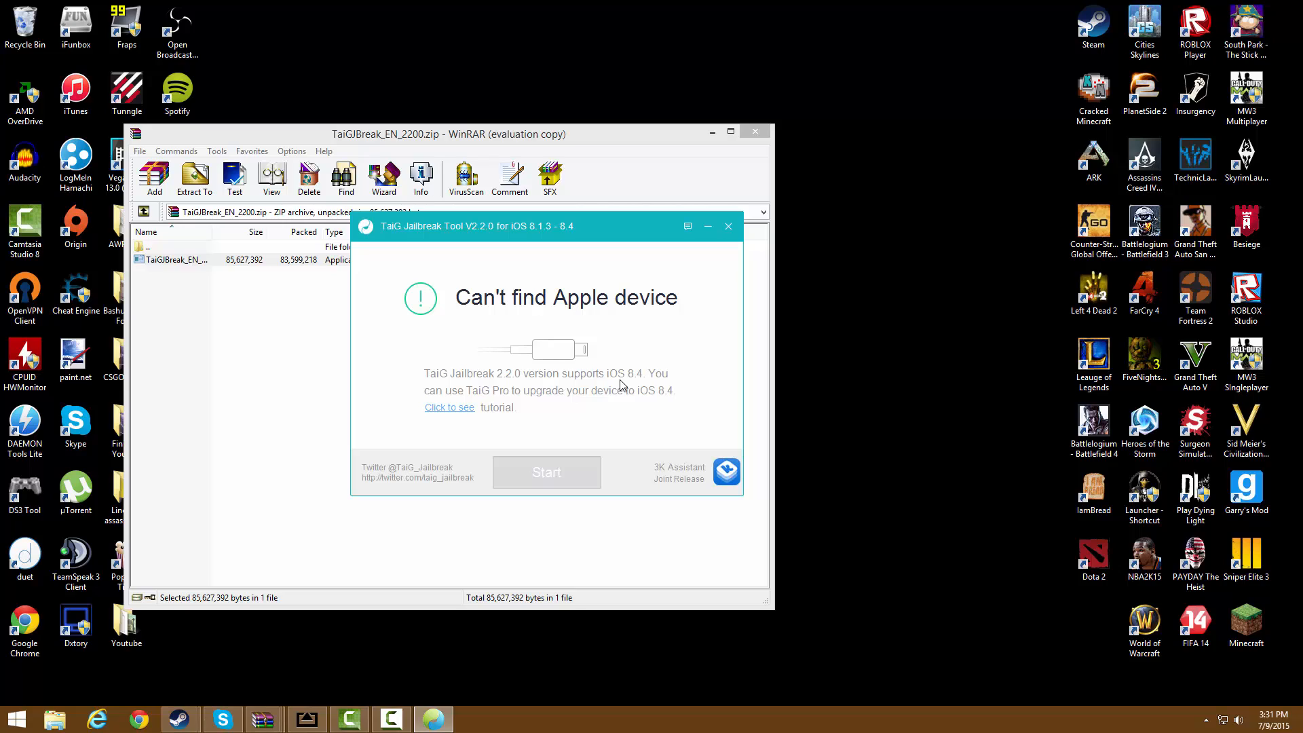
mouse_move(639, 402)
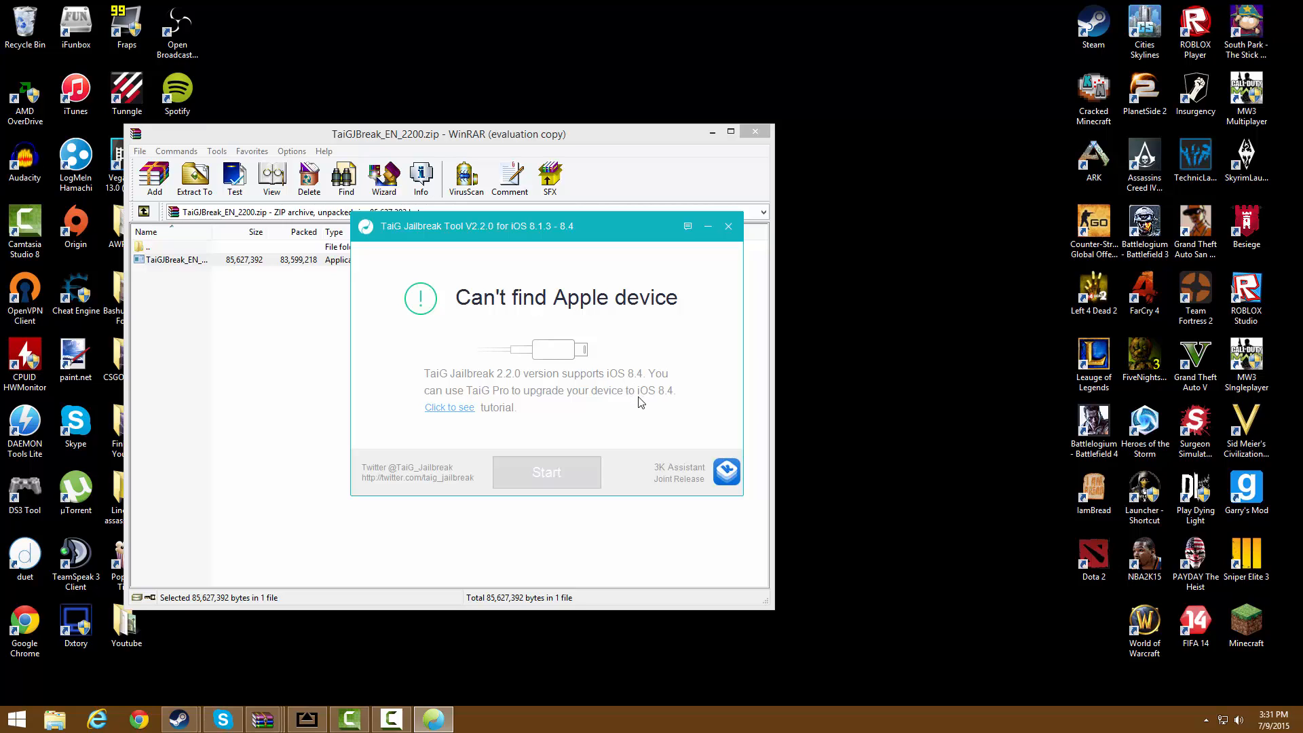
mouse_move(624, 320)
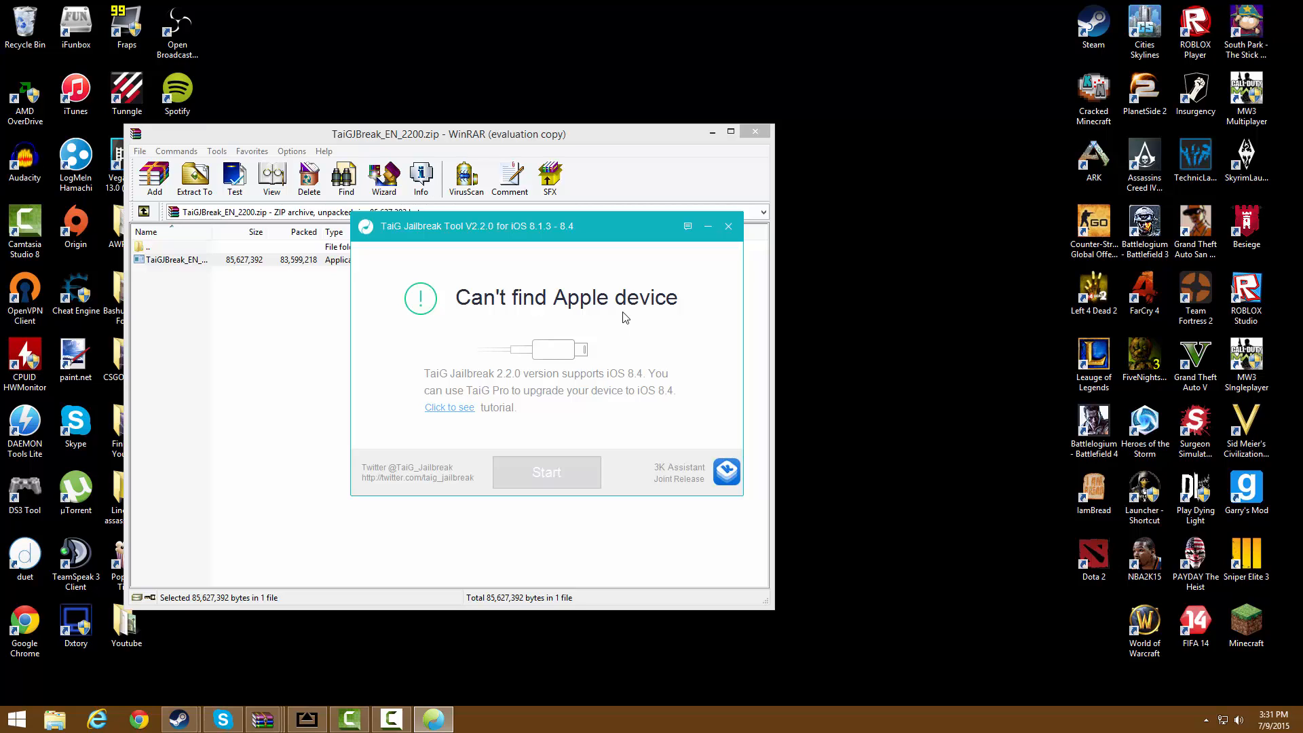
mouse_move(590, 417)
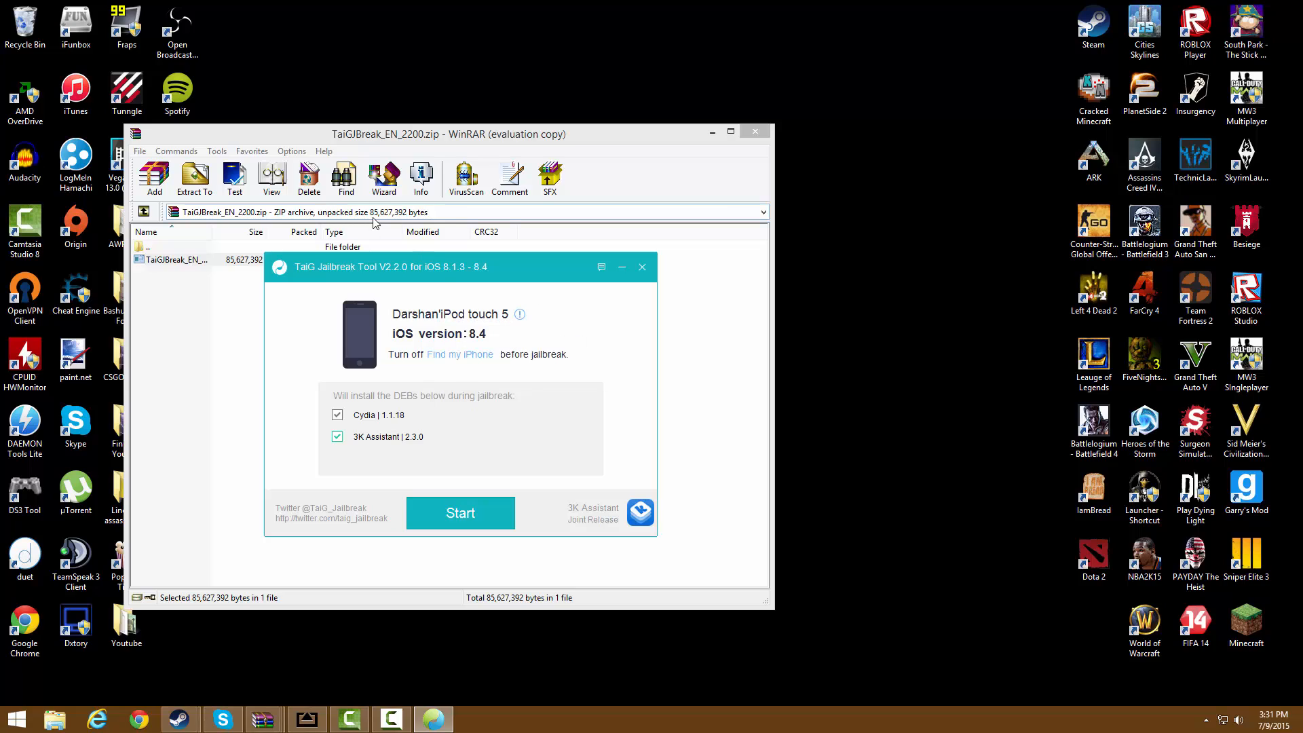
mouse_move(460, 354)
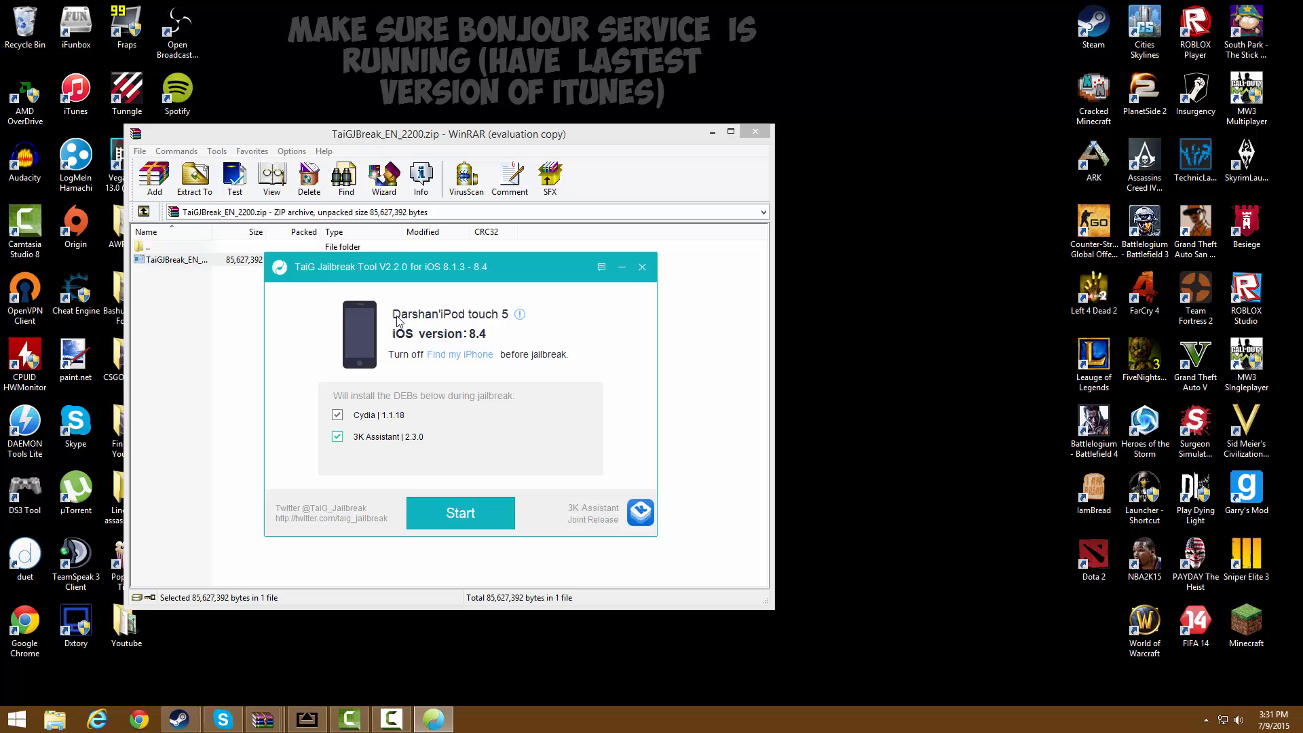
mouse_move(446, 324)
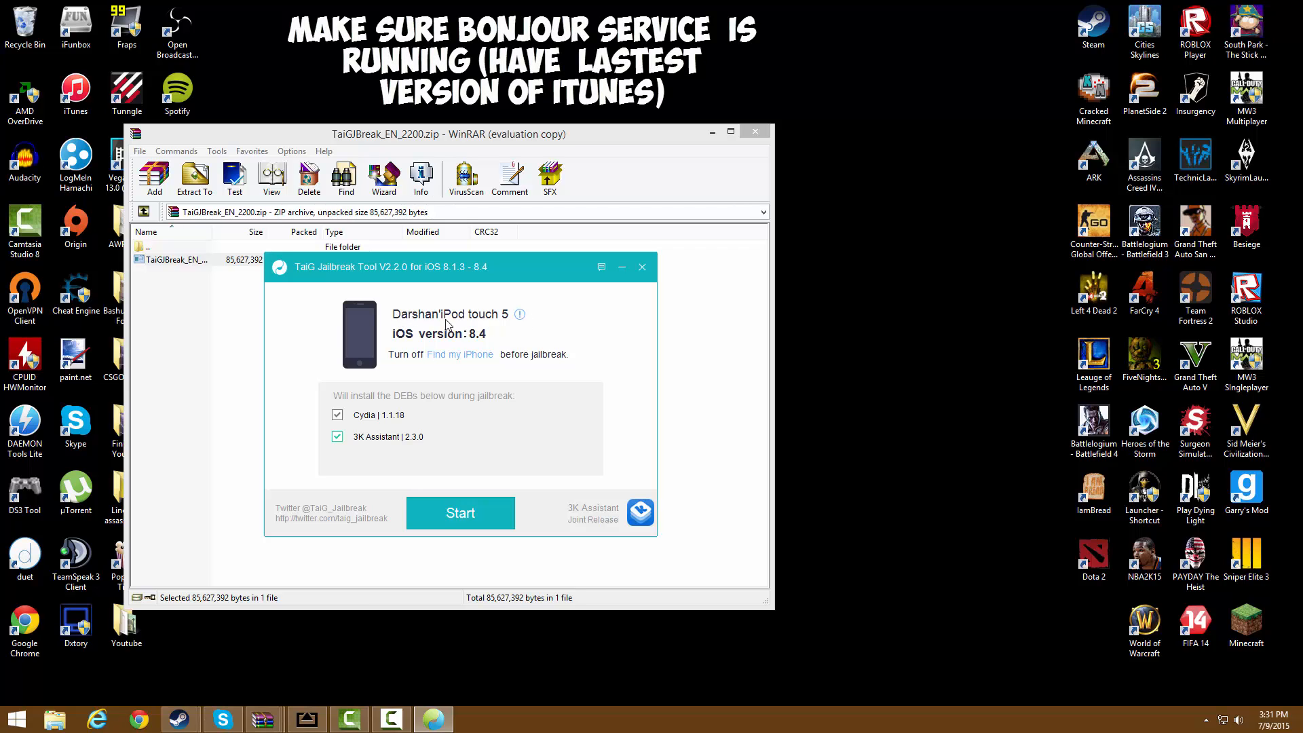
mouse_move(460, 354)
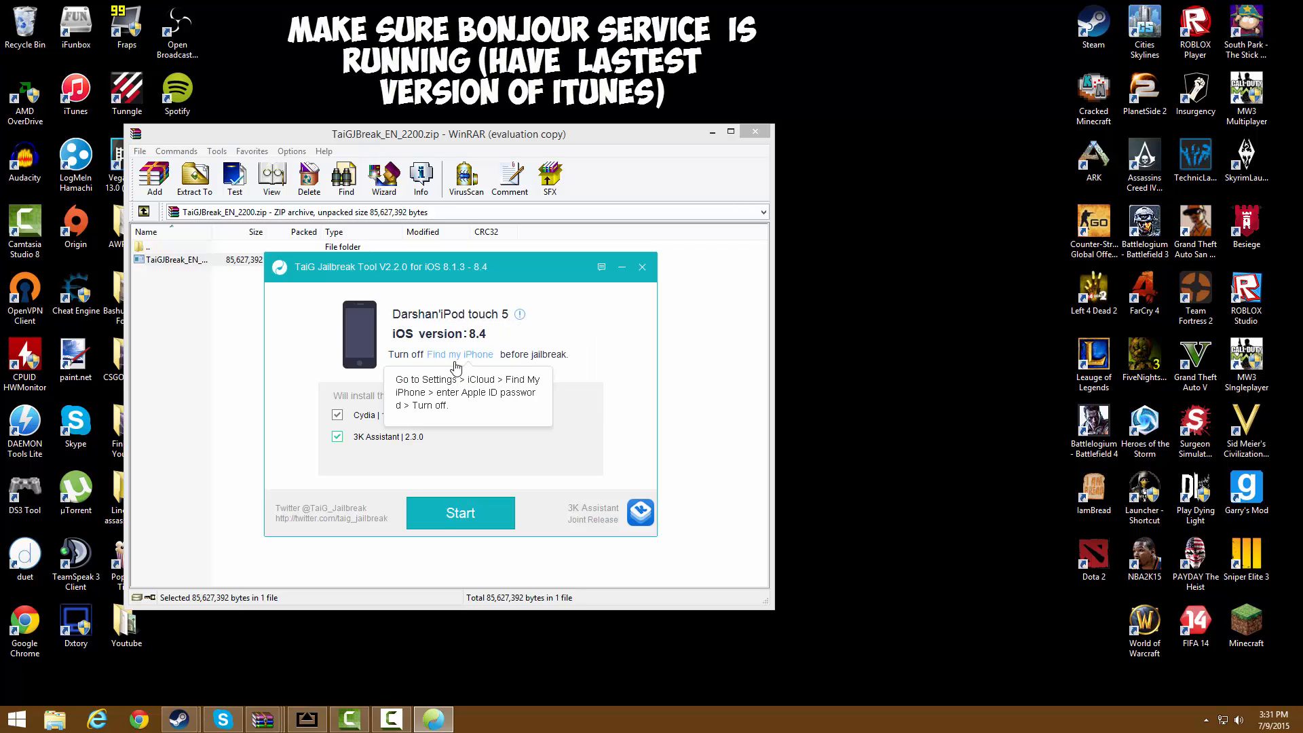
mouse_move(464, 364)
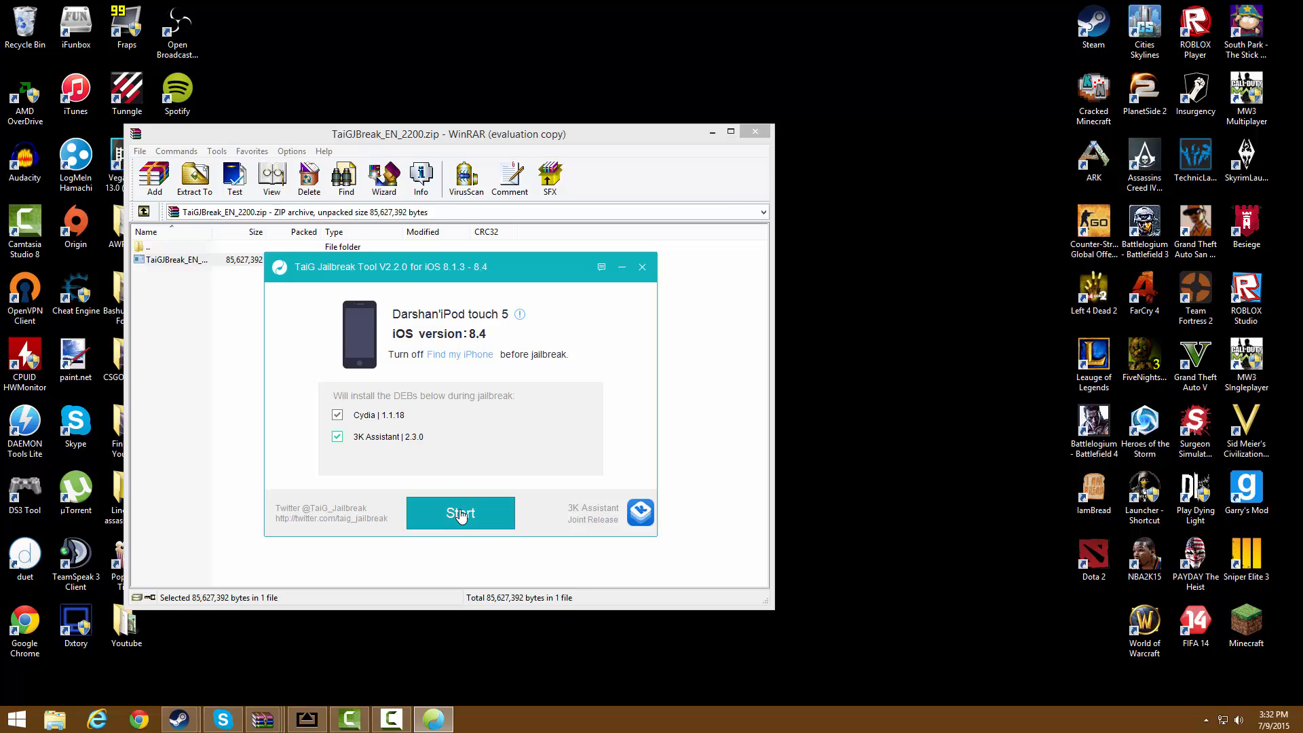
Start the jailbreak on the connected iPod touch and let it continue past the restart.
click(460, 513)
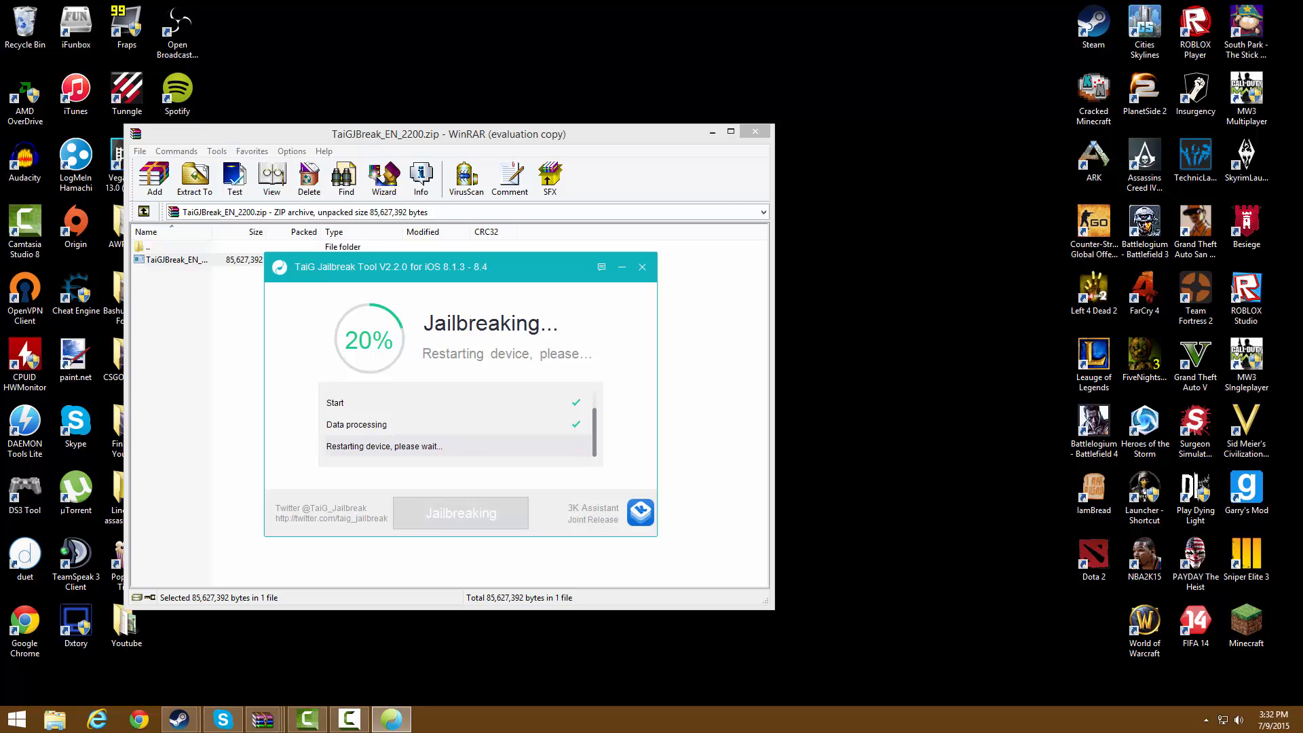
mouse_move(188, 460)
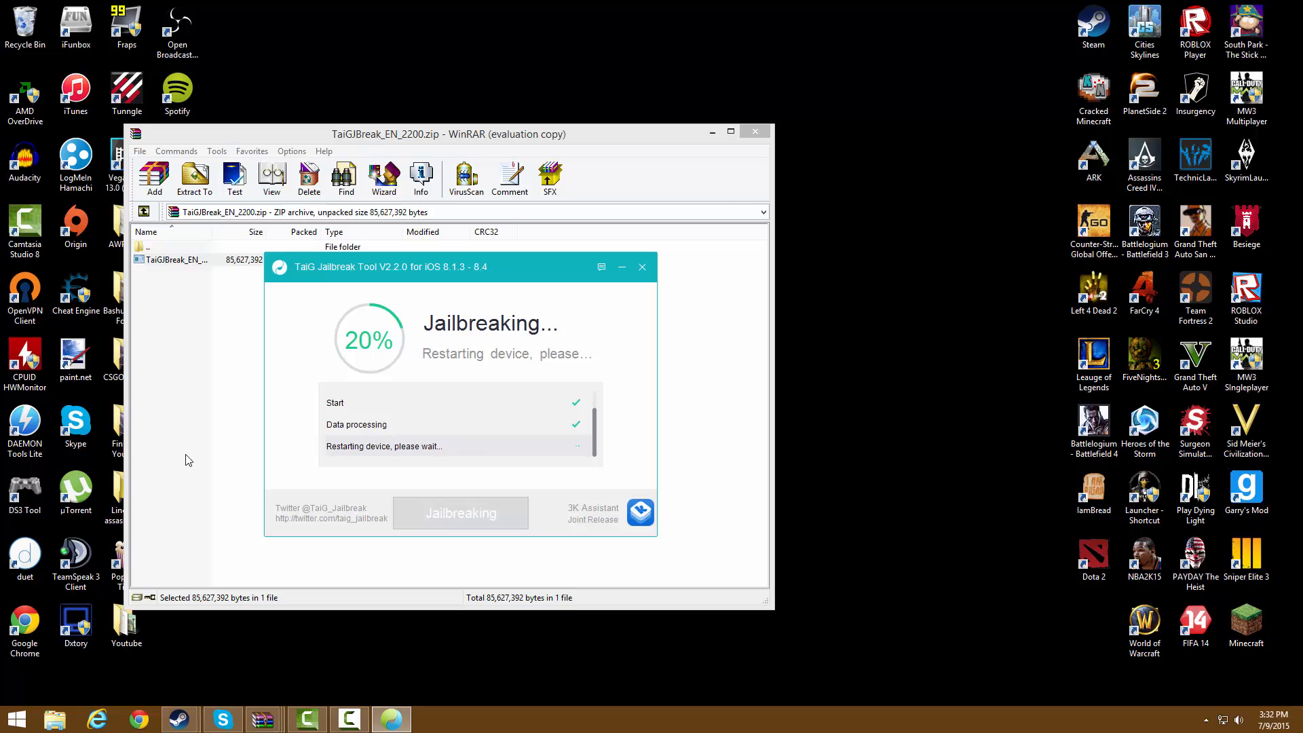
mouse_move(1215, 721)
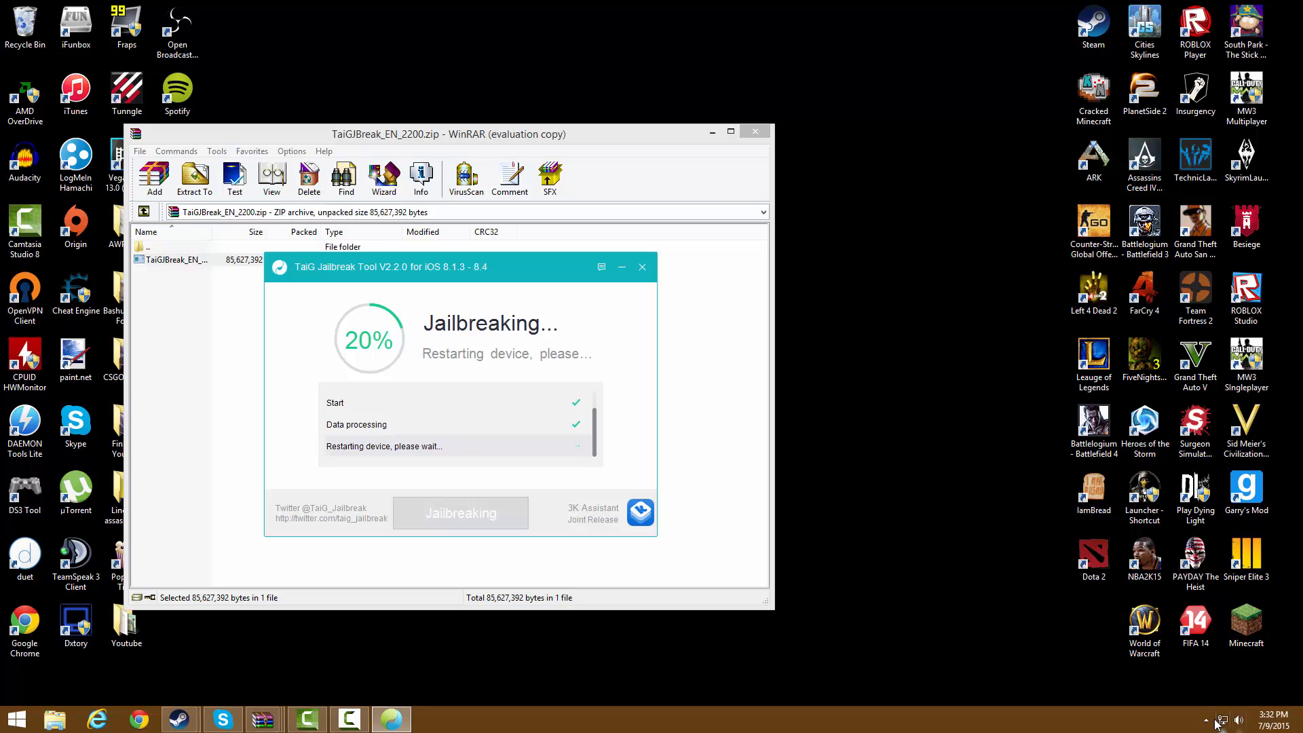
mouse_move(463, 318)
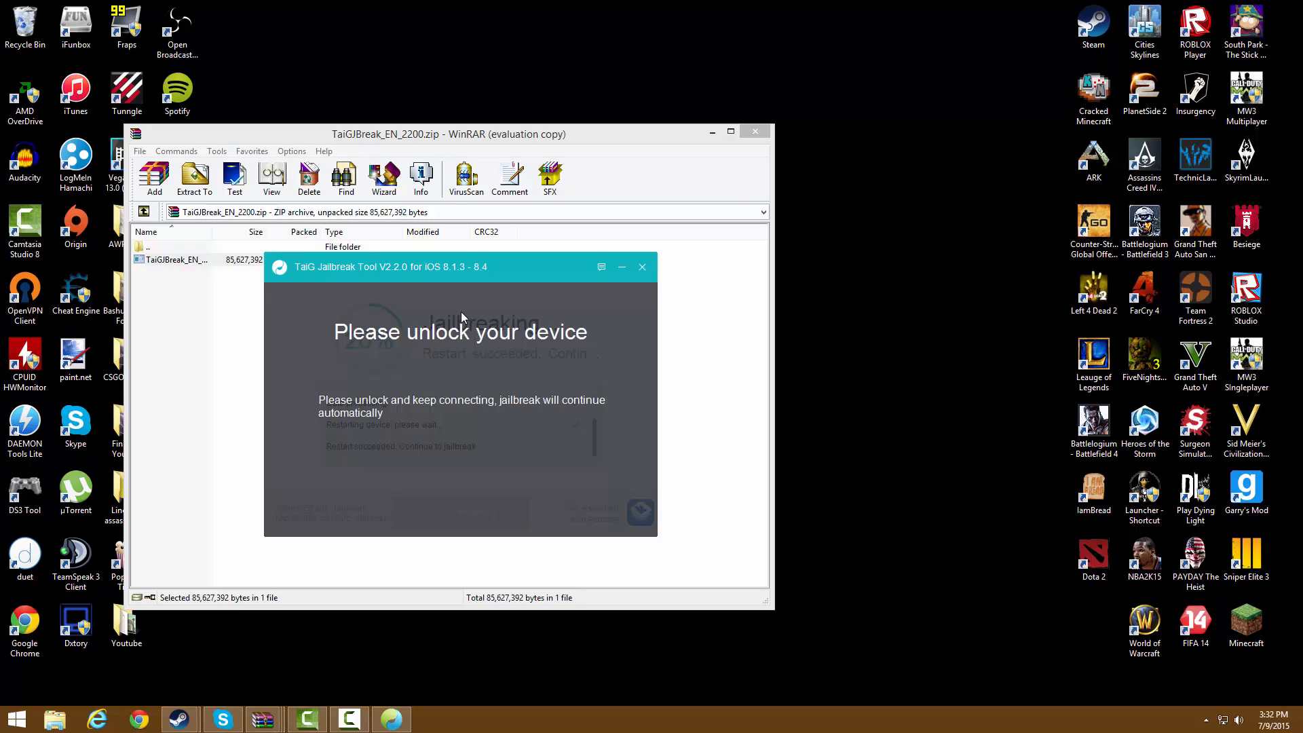
mouse_move(442, 284)
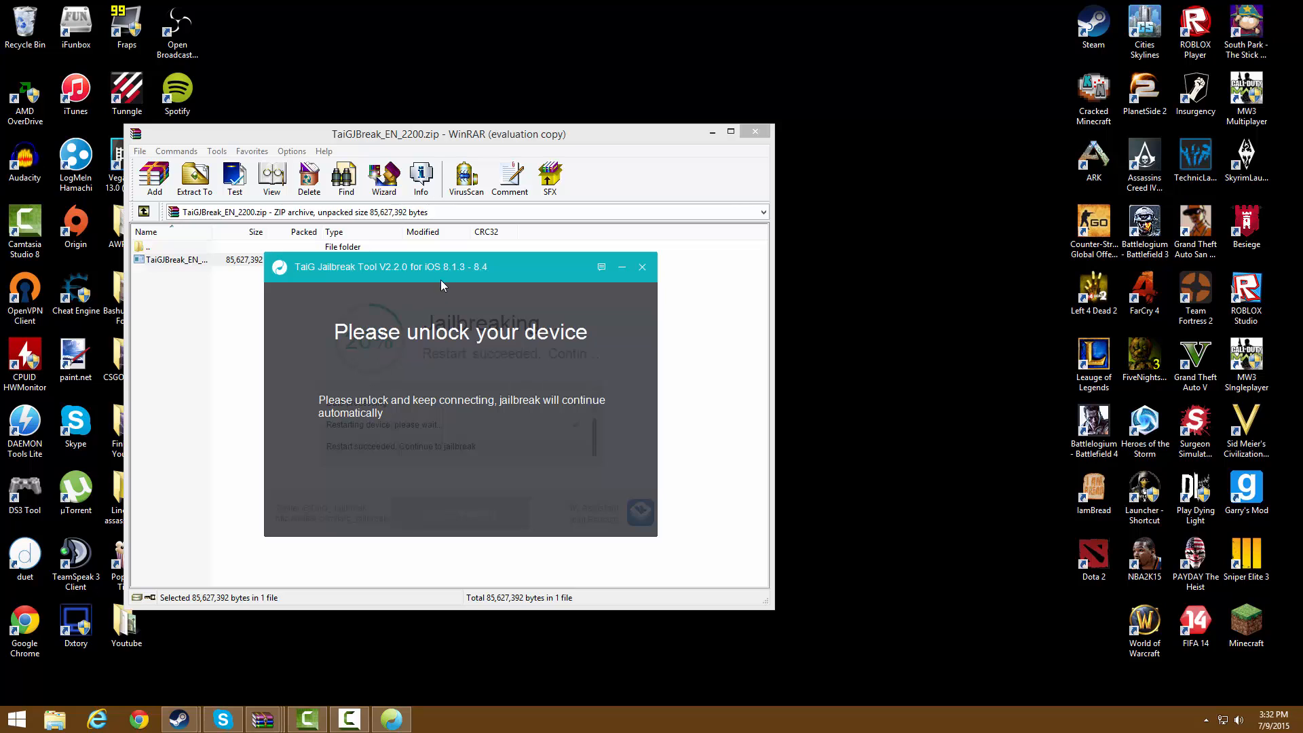
click(1205, 719)
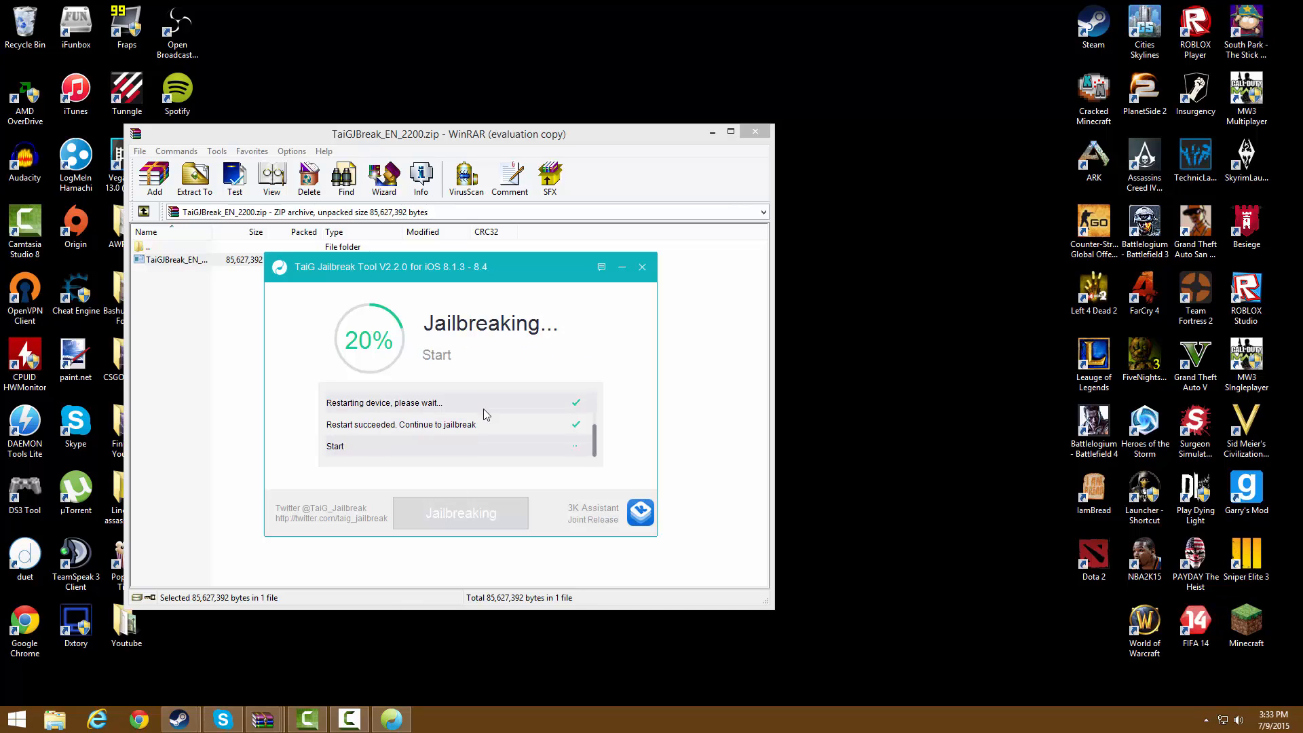
mouse_move(533, 434)
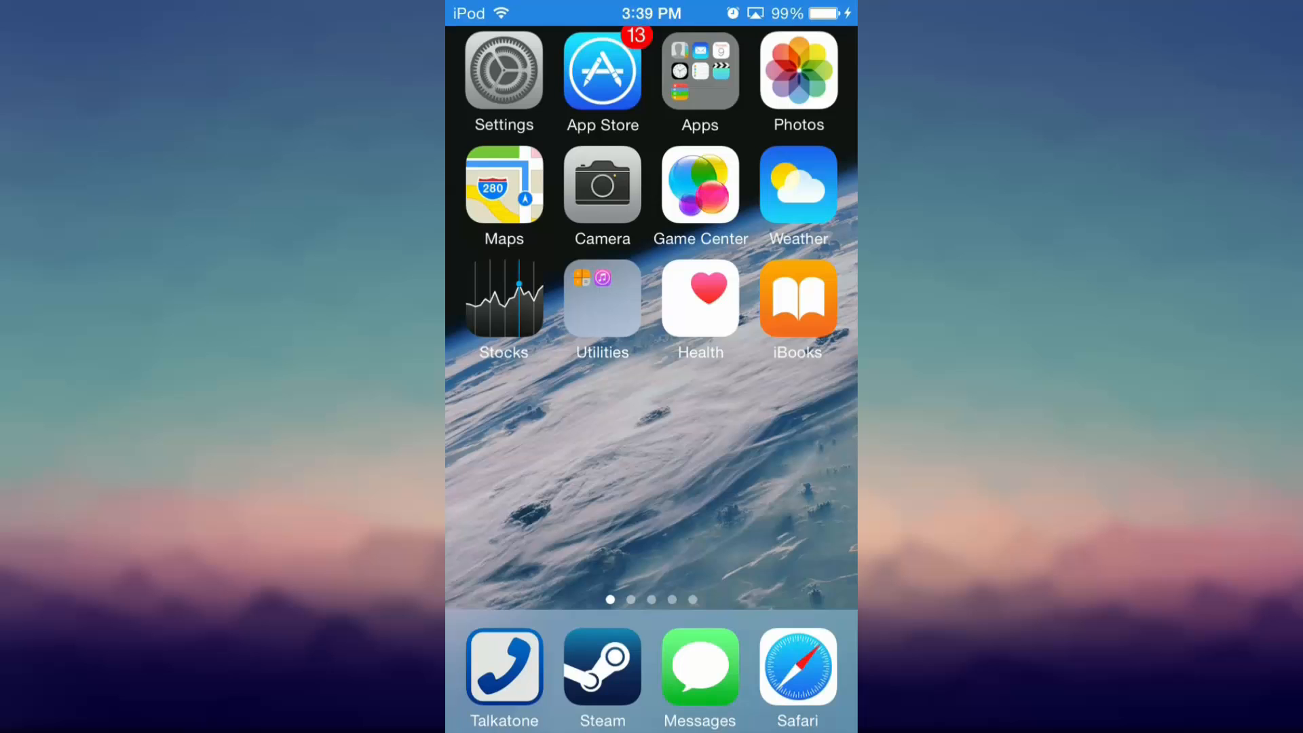
Swipe to the home screen page holding the Cydia icon.
scroll(left, 3)
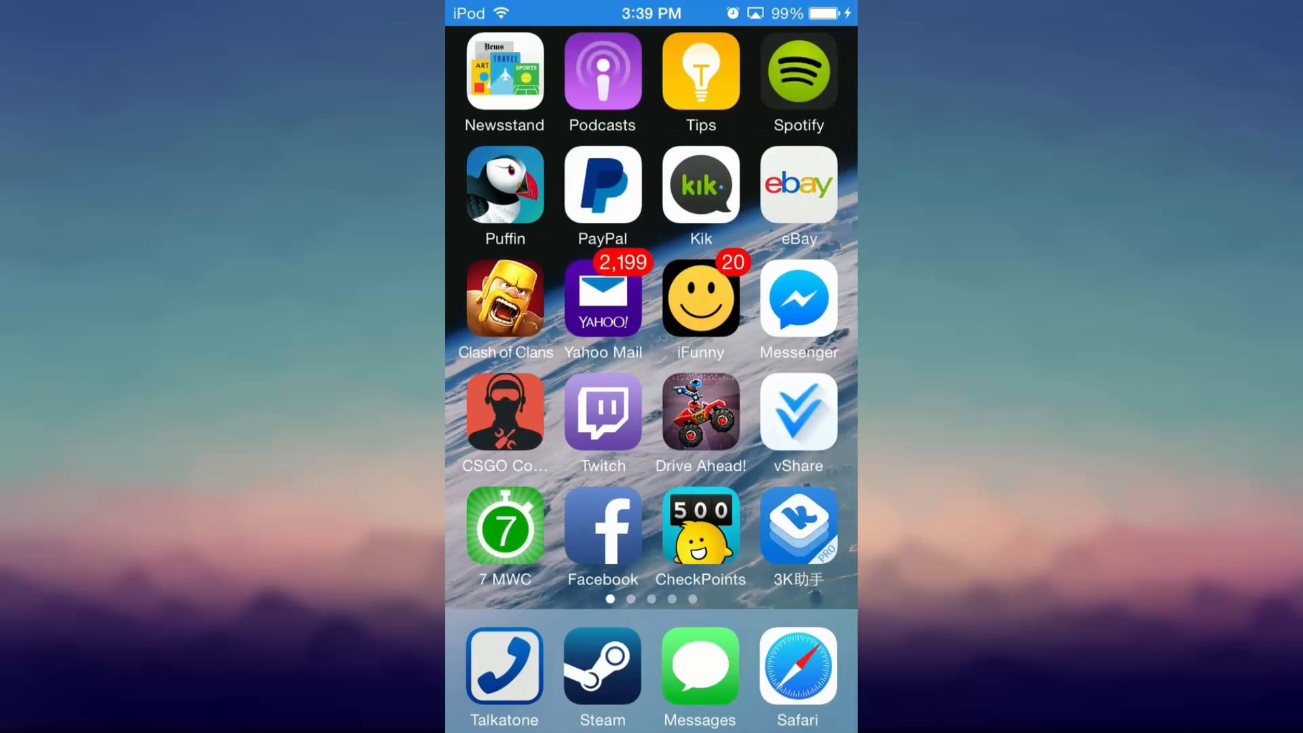
scroll(left, 3)
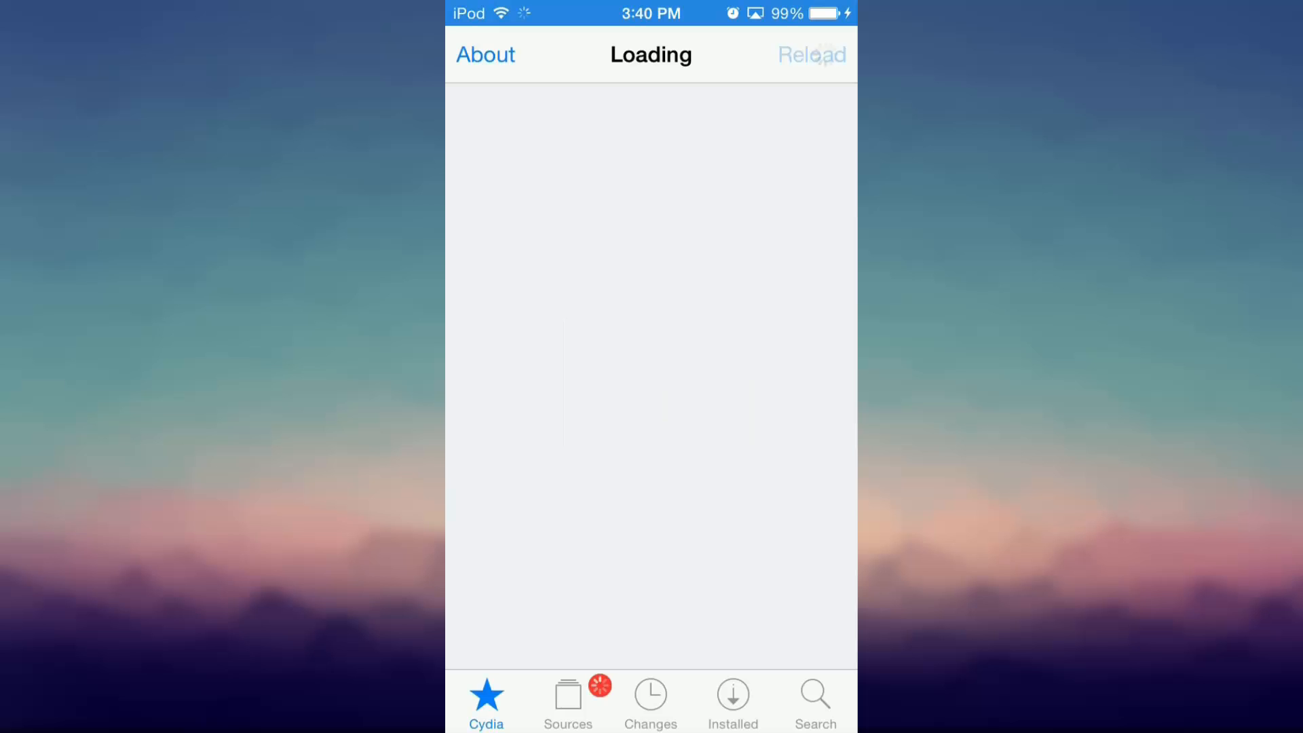
Show Cydia's Sources list with BigBoss, ModMyi, ultrasn0w and ZodTTD repositories.
click(812, 54)
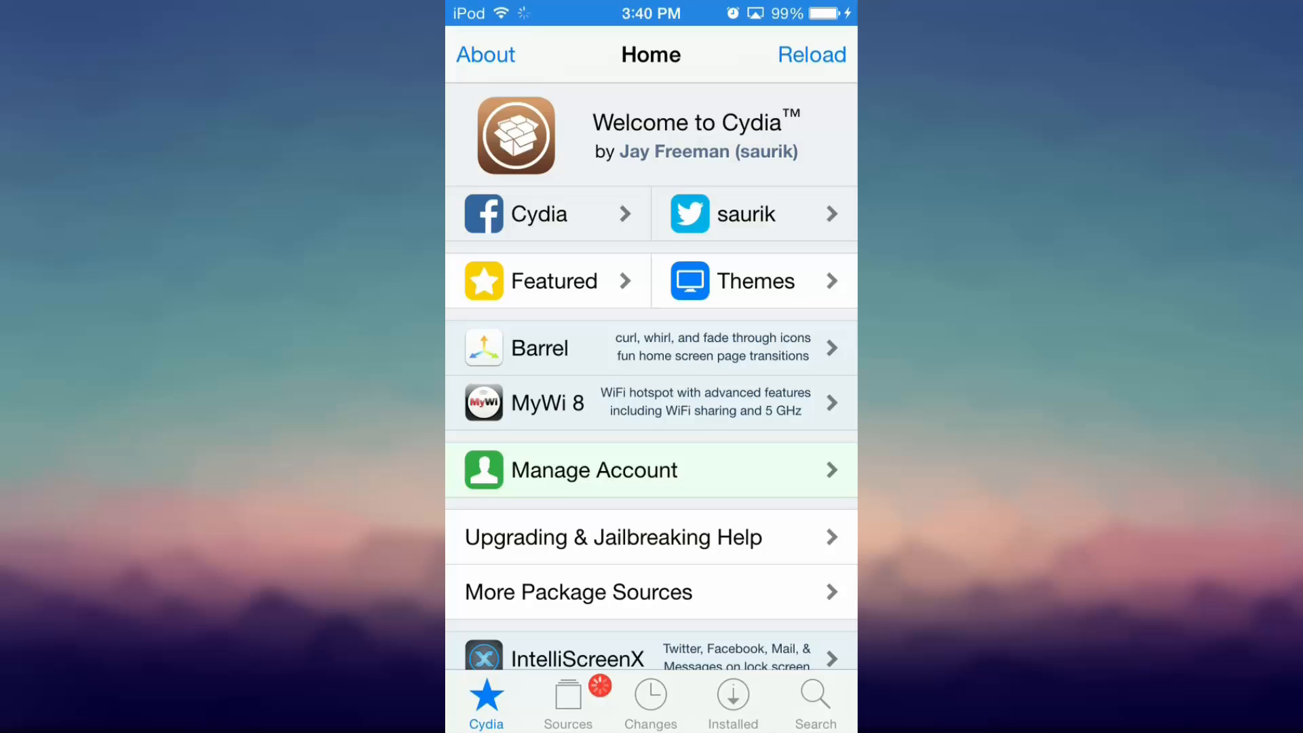
scroll(down, 3)
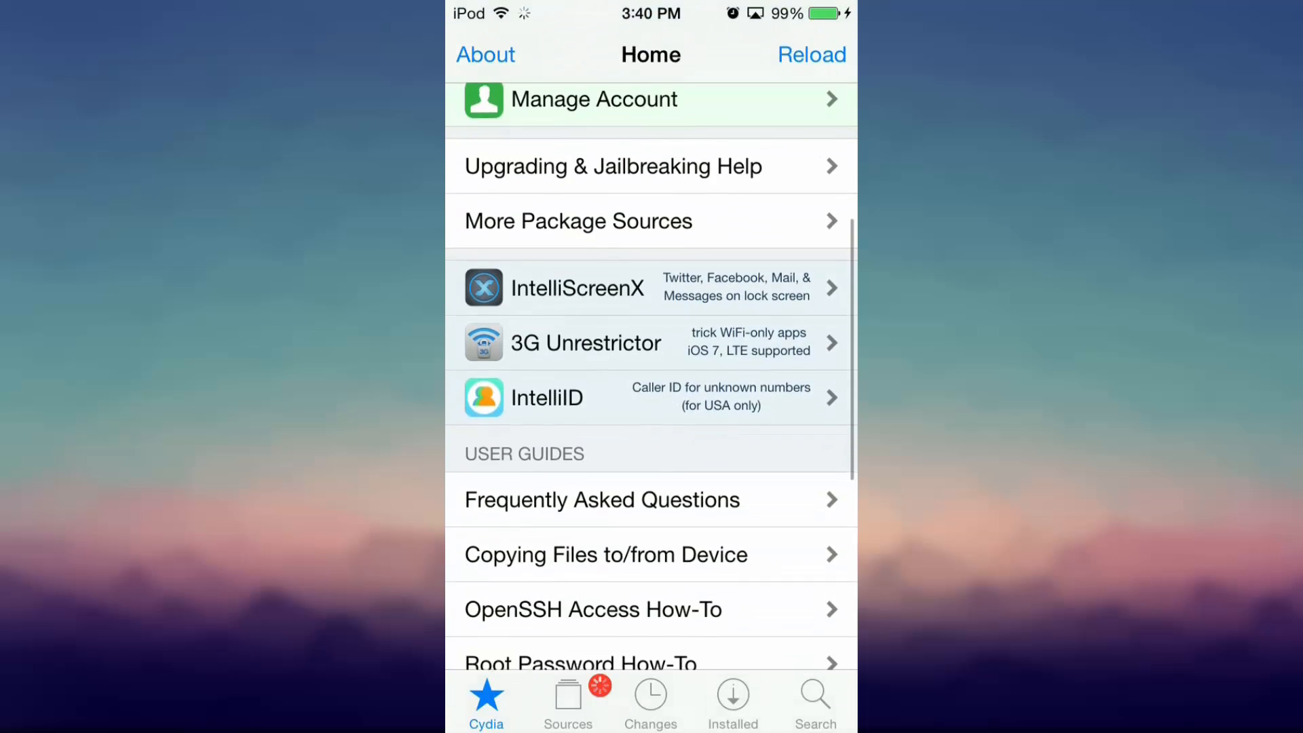
click(567, 701)
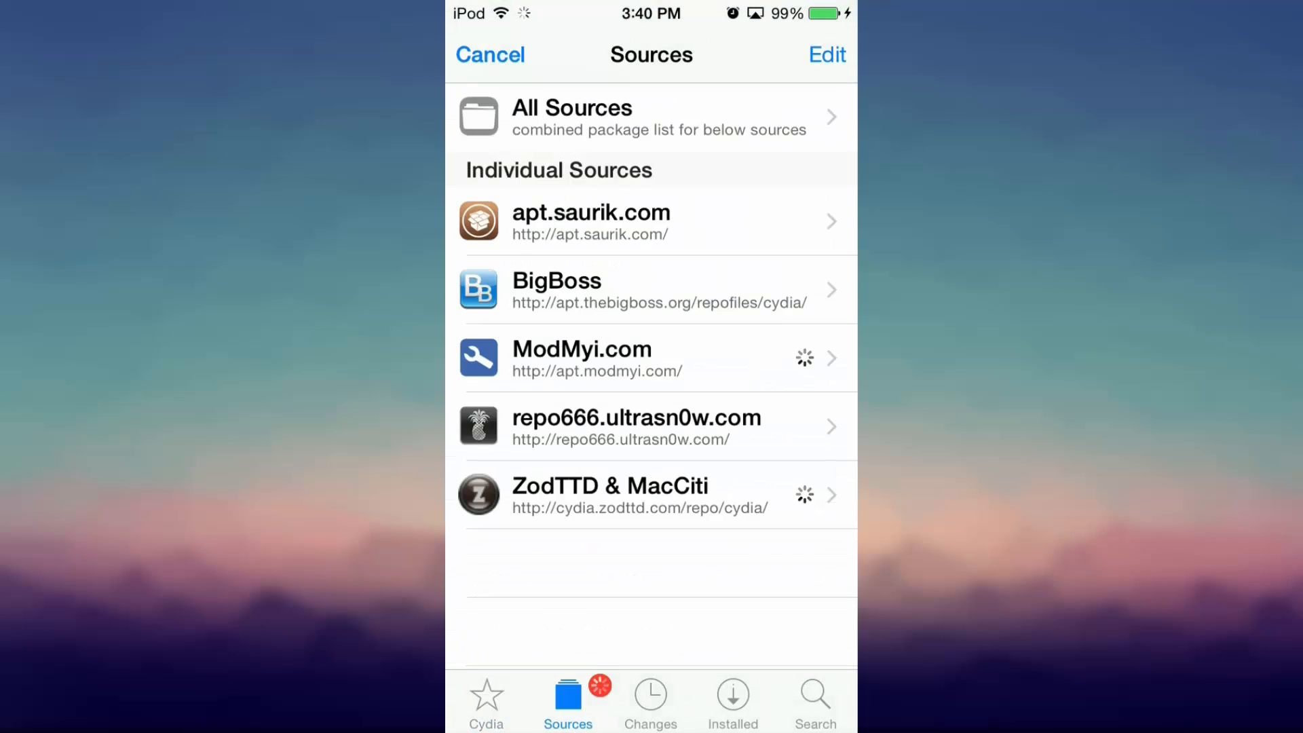
scroll(up, 3)
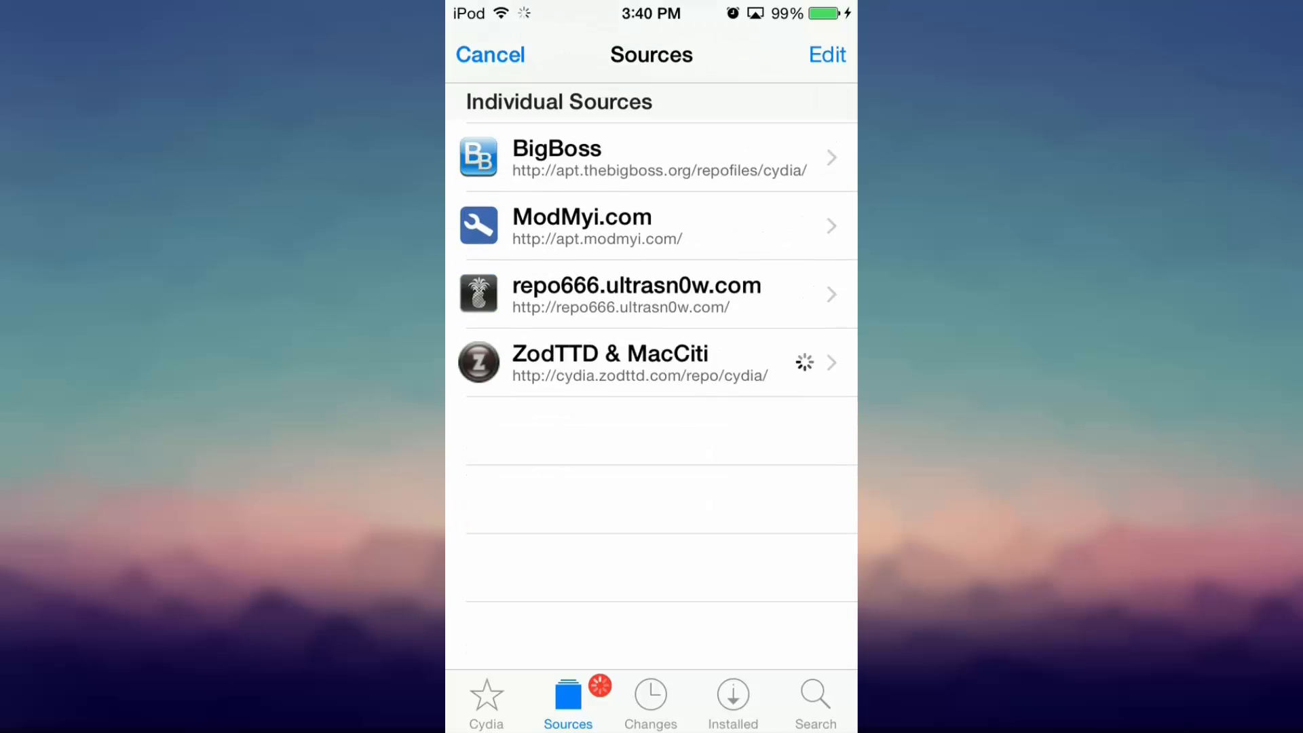